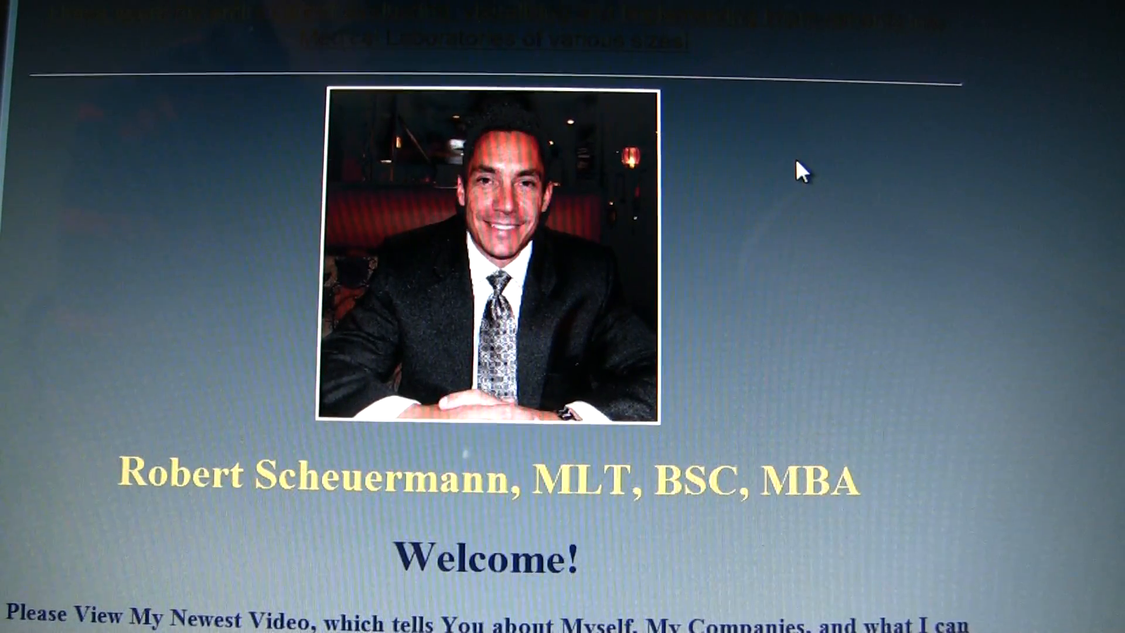
Scroll through the Lexar drive listing to reach the 01. Quality Manual section subfolders.
scroll("down", 3)
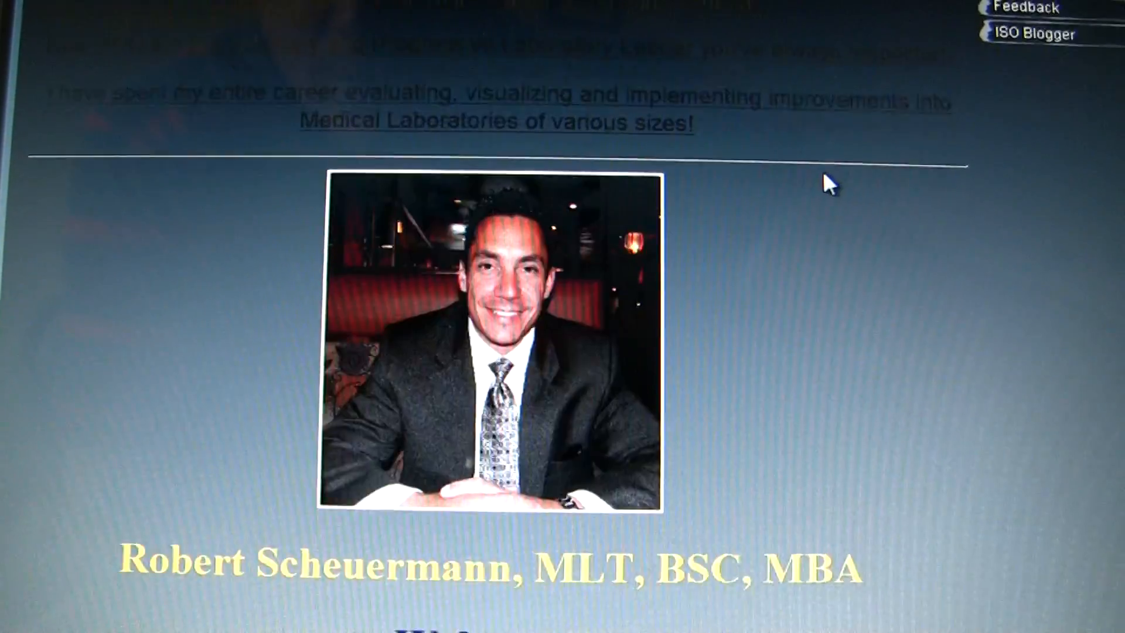
scroll("down", 3)
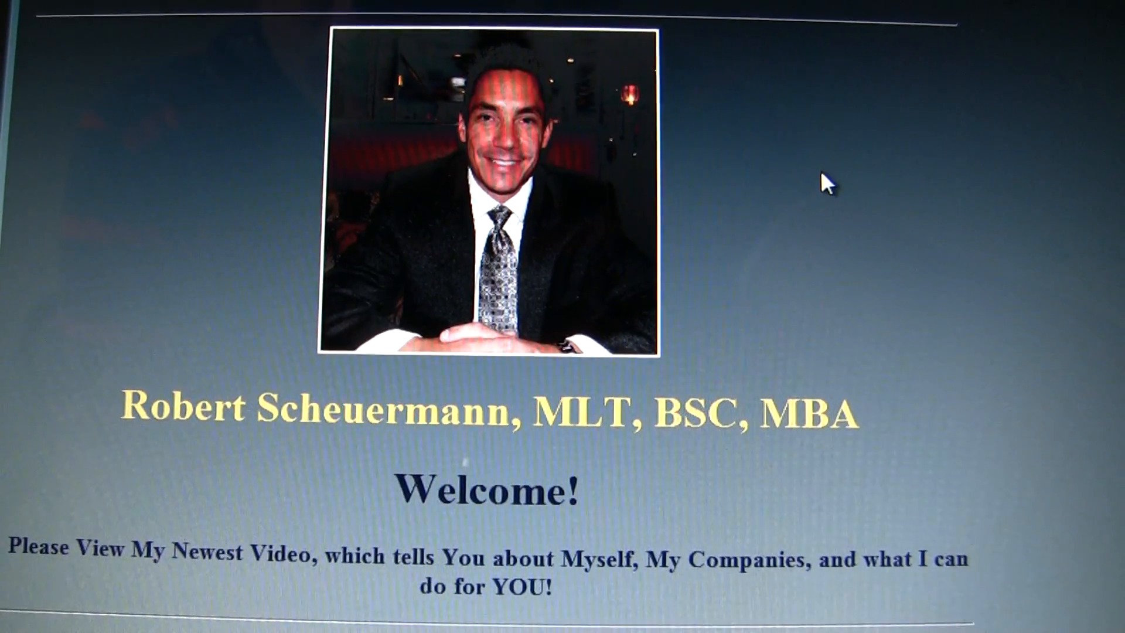
scroll("down", 3)
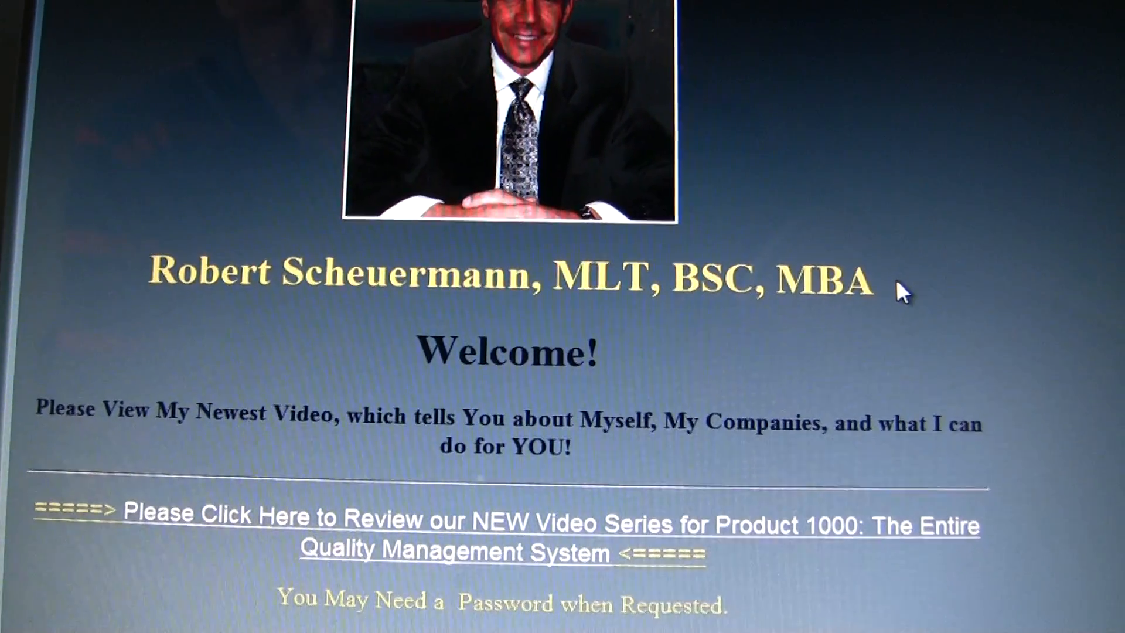
scroll("down", 3)
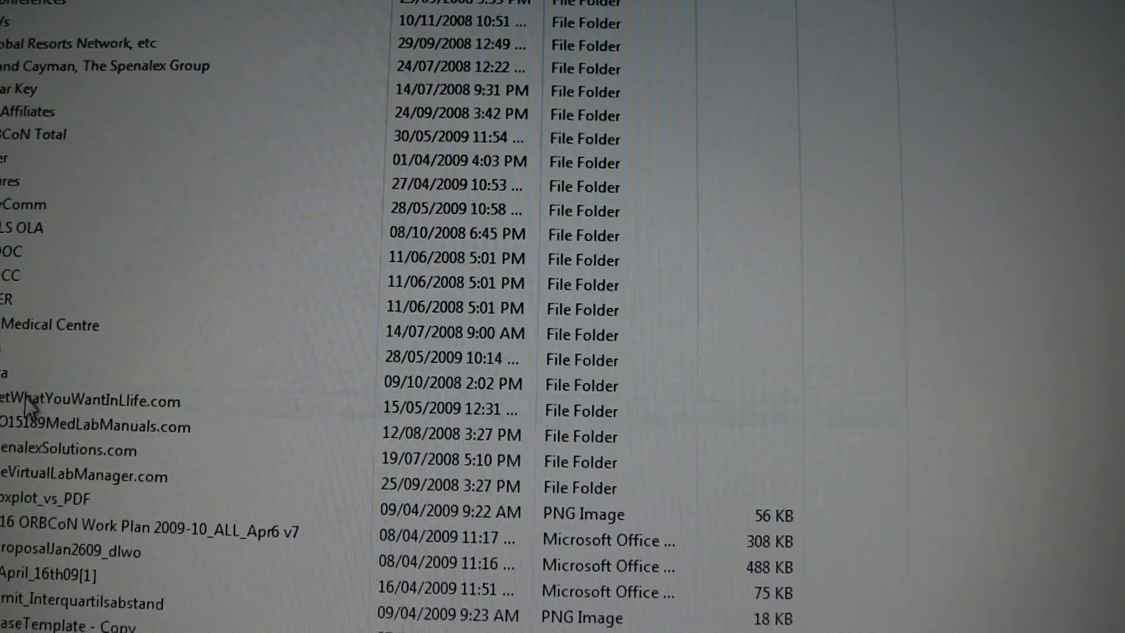
scroll("down", 3)
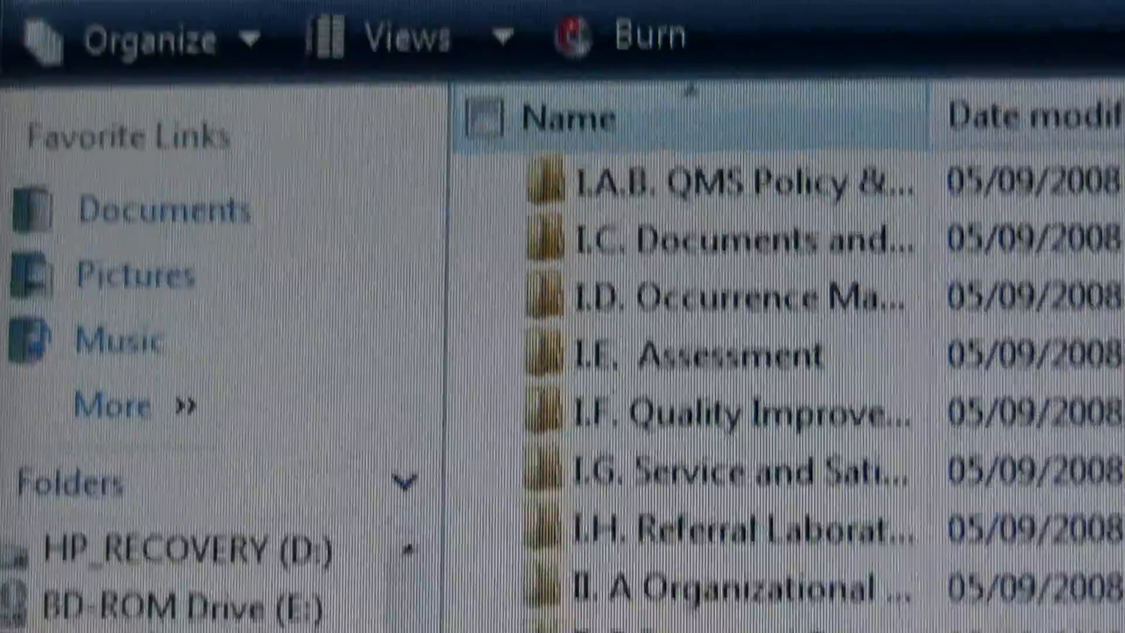
scroll("down", 3)
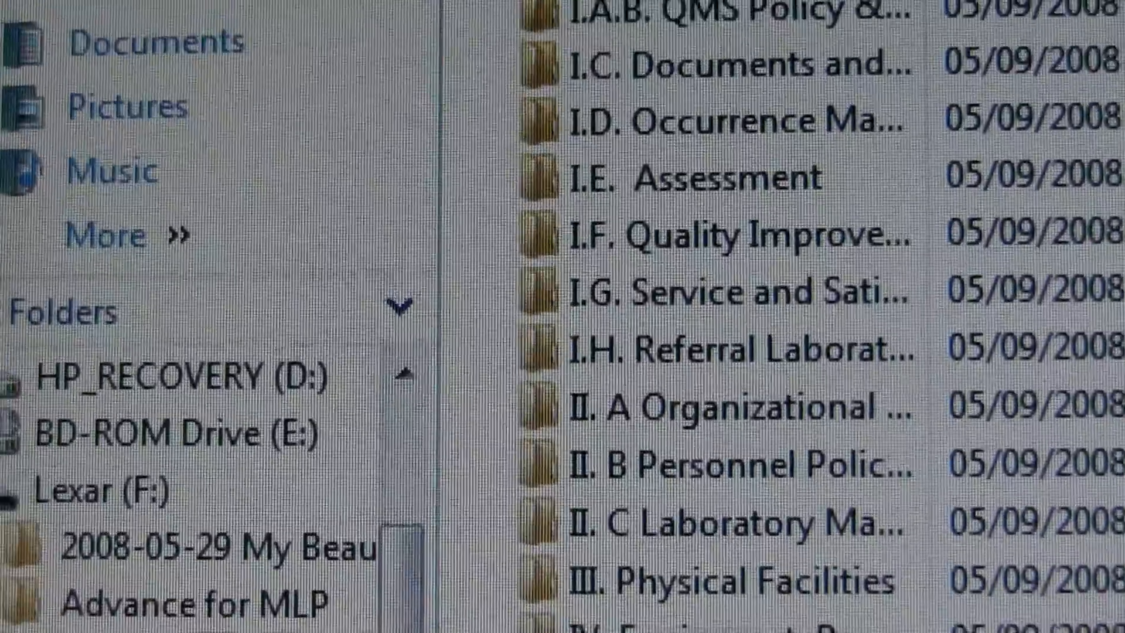
scroll("down", 3)
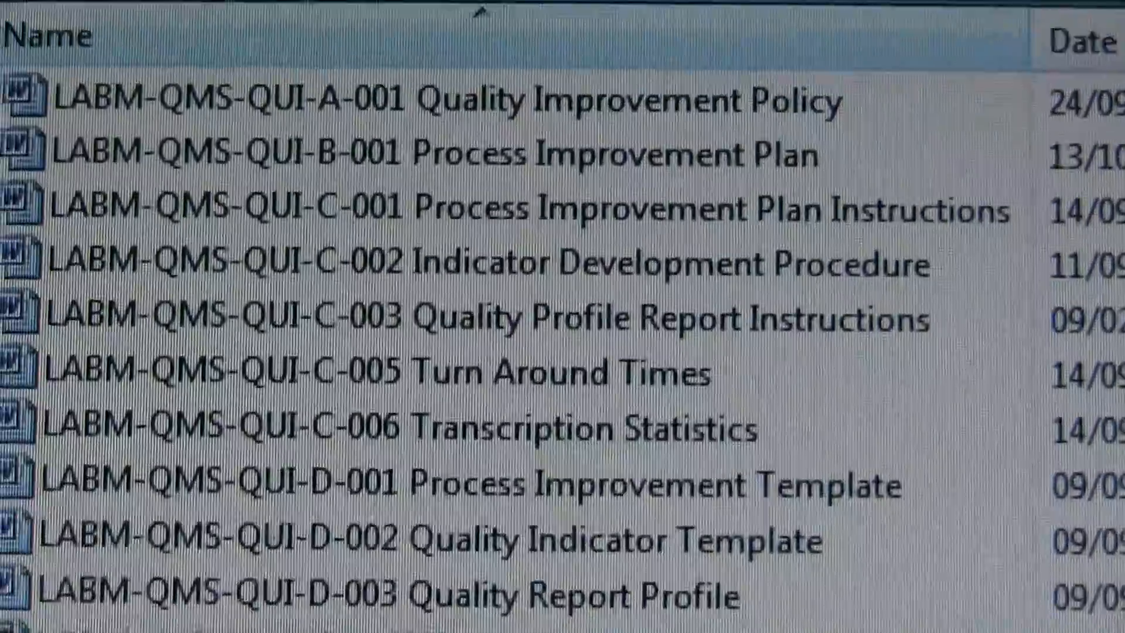
Scroll the I.F. Quality Improvement folder to the LABM-QMS-QUI-B-001 Process Improvement Plan.
scroll("down", 3)
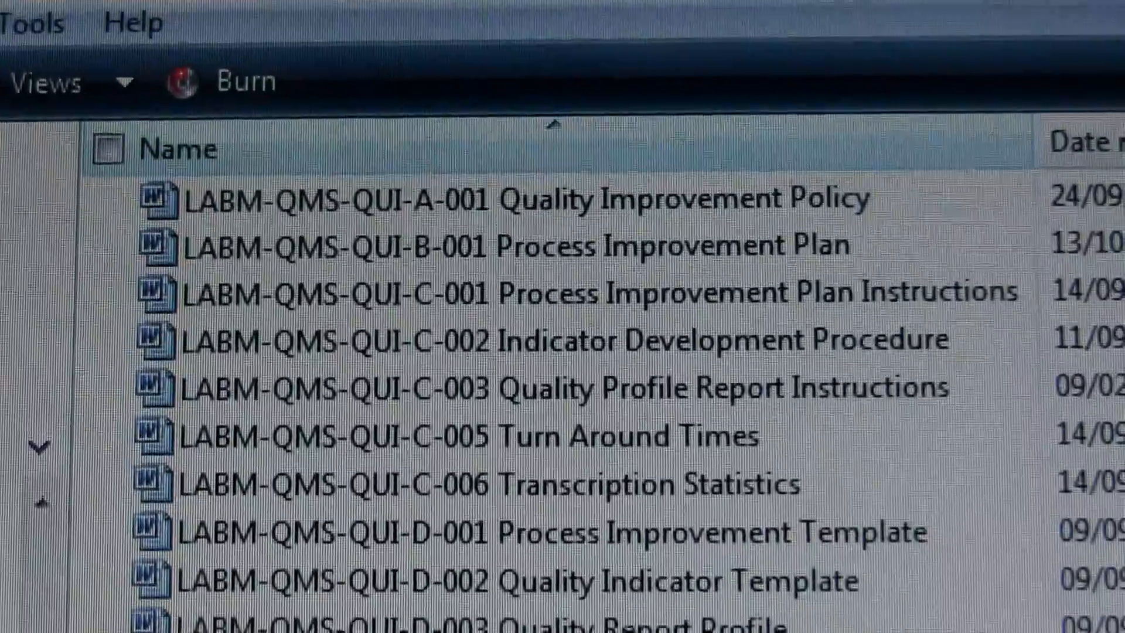
scroll("down", 3)
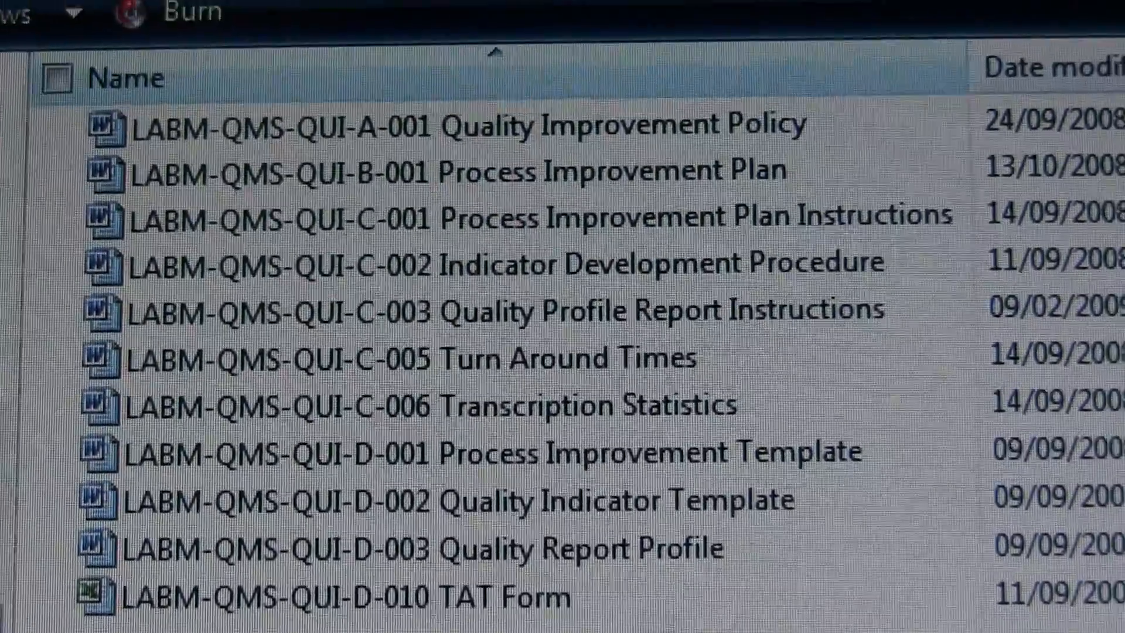
scroll("down", 3)
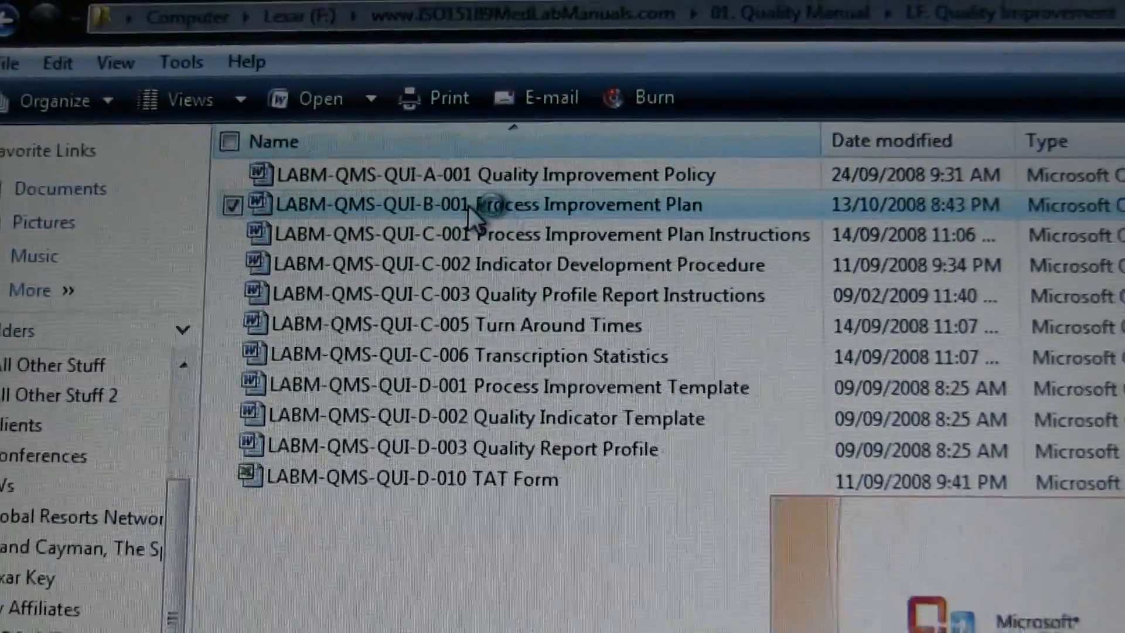
Open LABM-QMS-QUI-B-001 Process Improvement Plan in Word and scroll through its action table and flowchart.
double_click(502, 205)
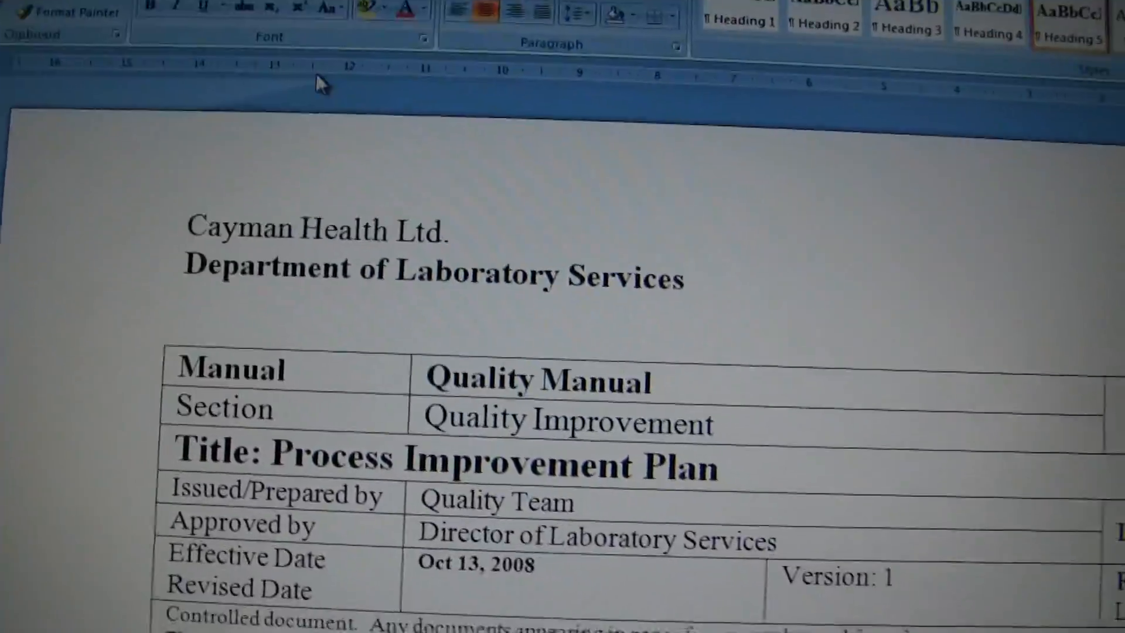
scroll("down", 3)
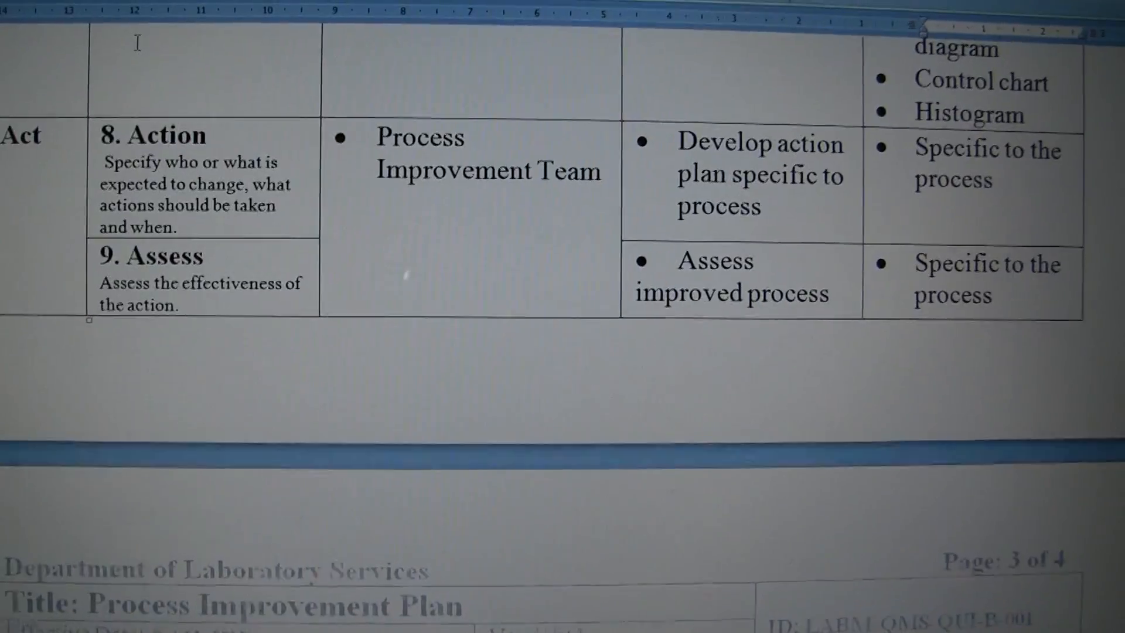
scroll("down", 3)
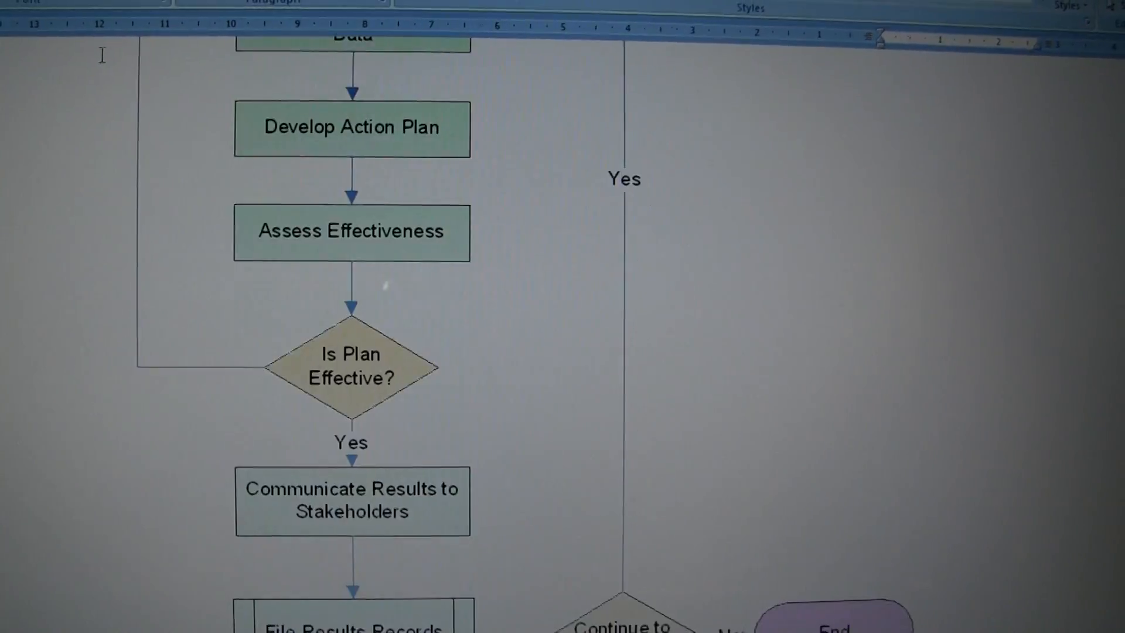
scroll("down", 3)
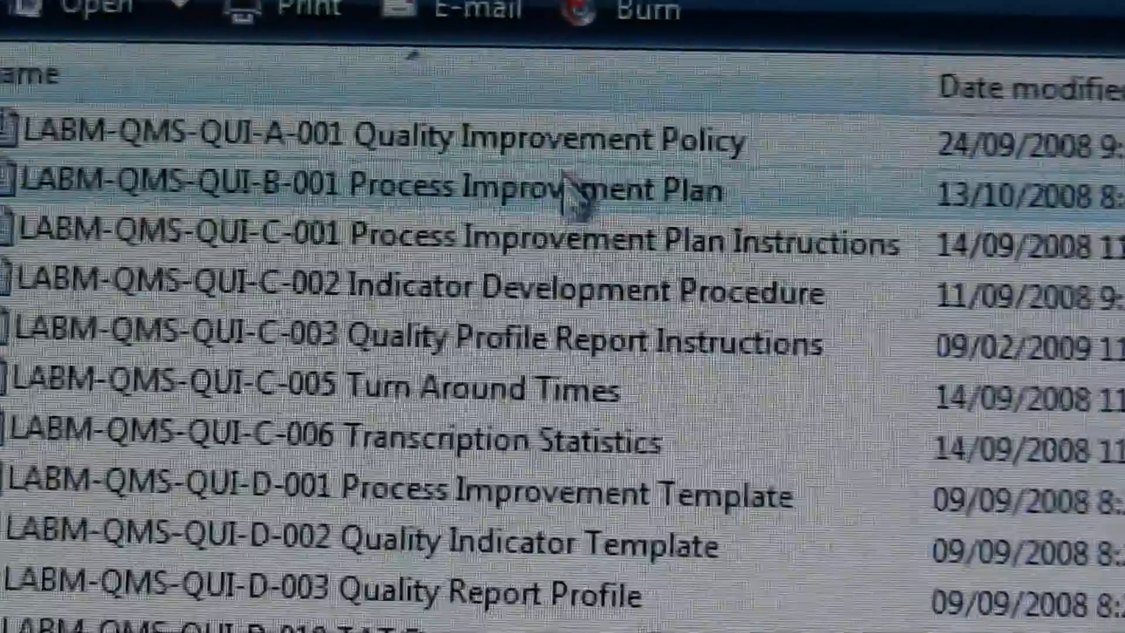
mouse_move(567, 301)
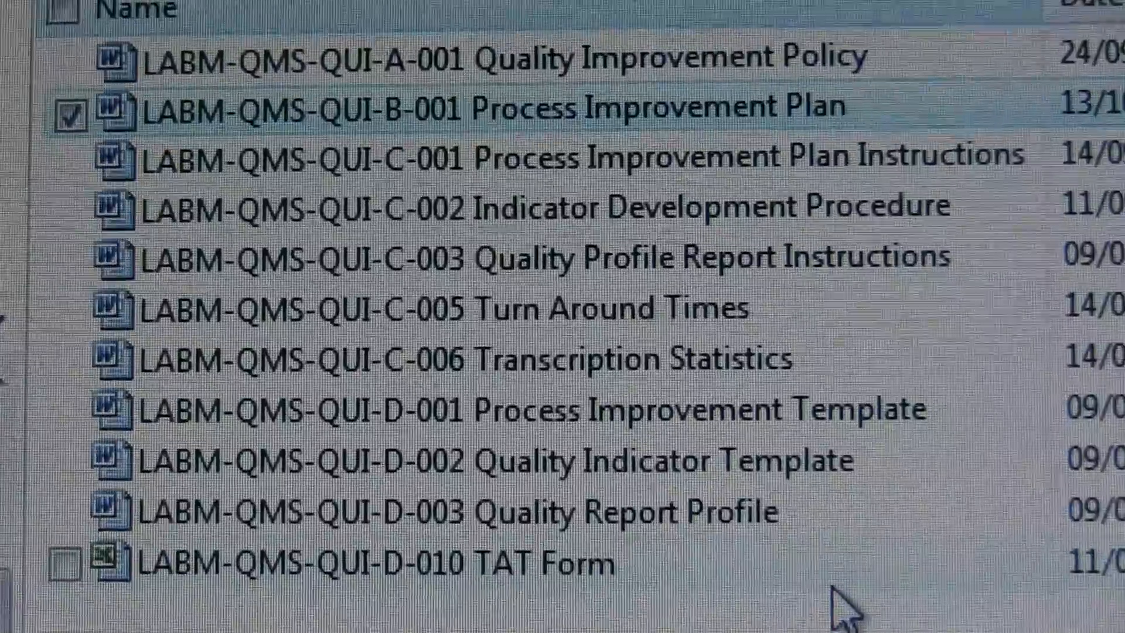
scroll("down", 3)
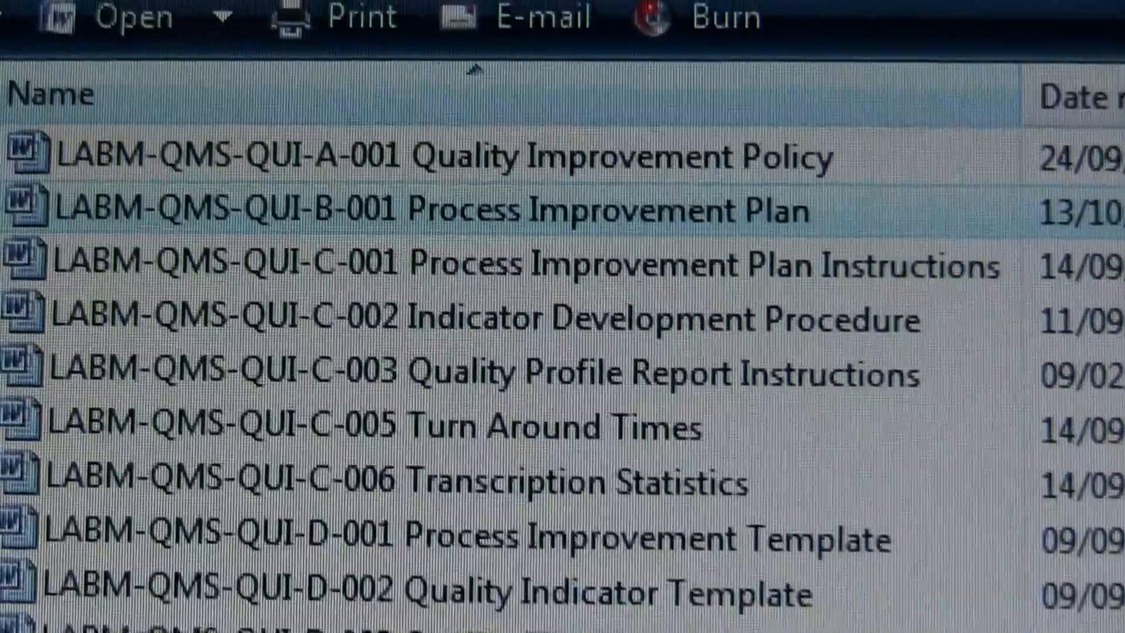
scroll("down", 3)
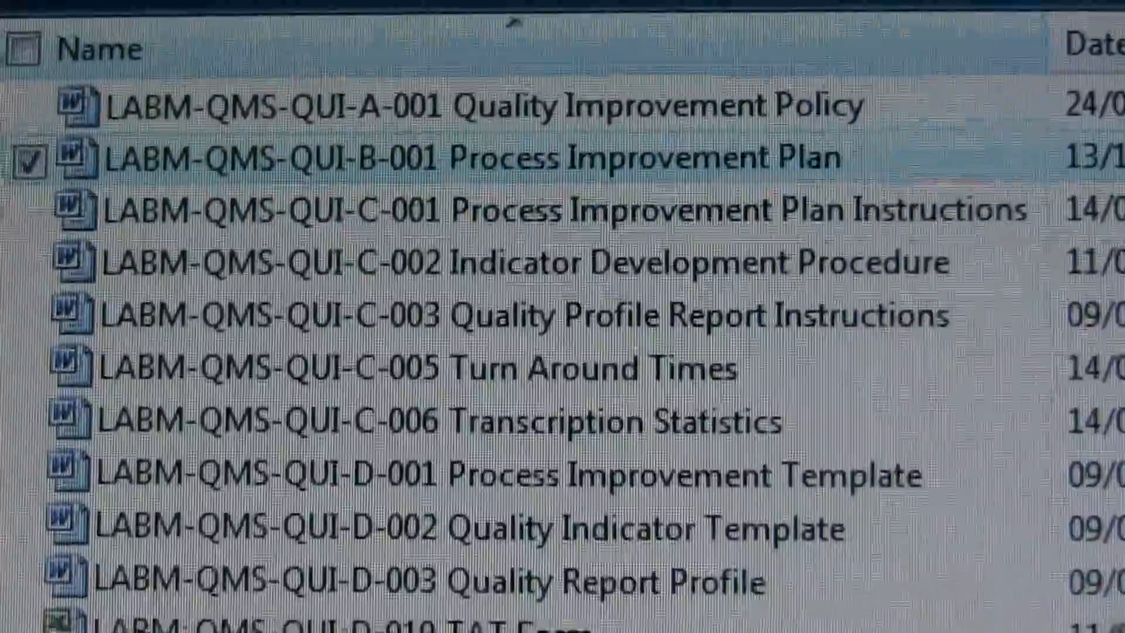
scroll("down", 3)
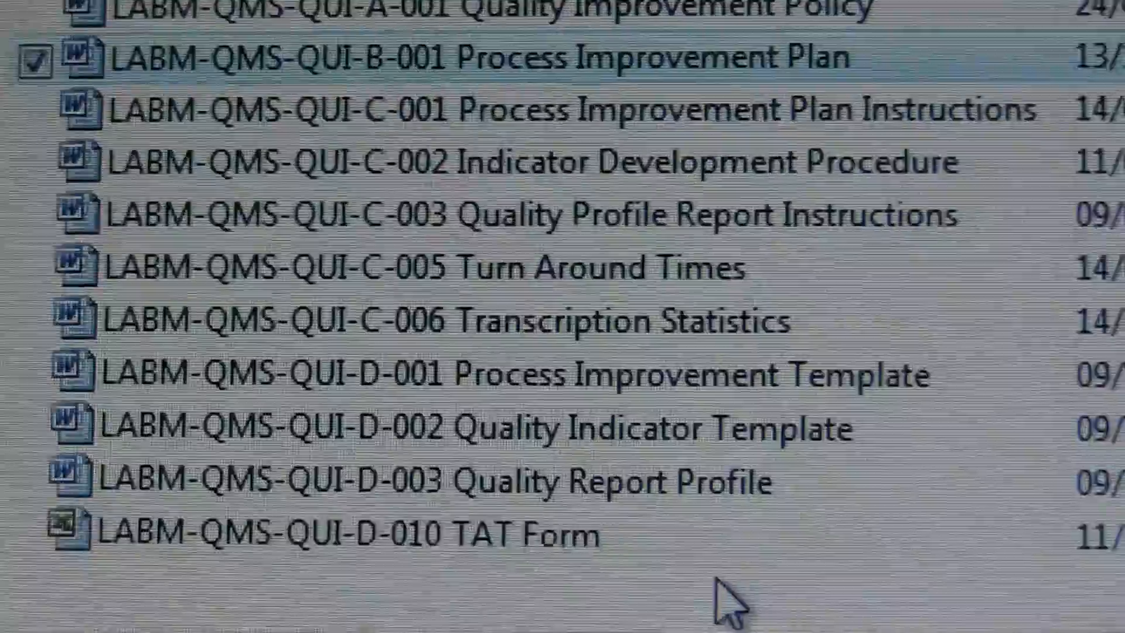